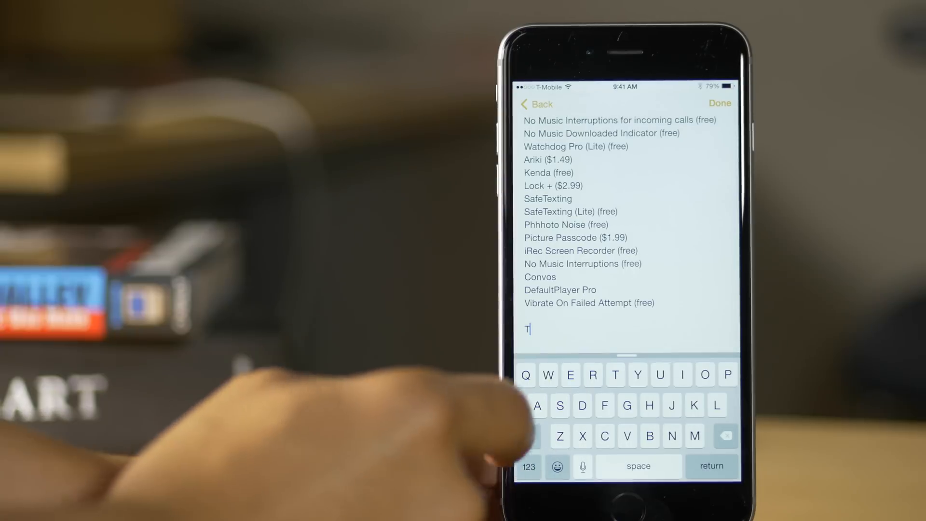
Step: Toggle between emoji and letter keyboards, then delete the empty Tweaks album in Photos
{"action": "left_click", "coordinate": [557, 466]}
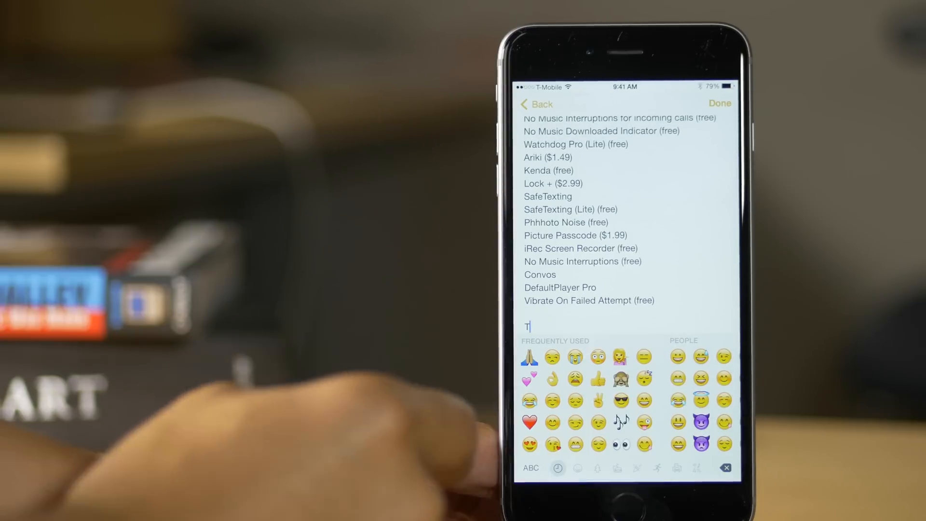
{"action": "left_click", "coordinate": [529, 466]}
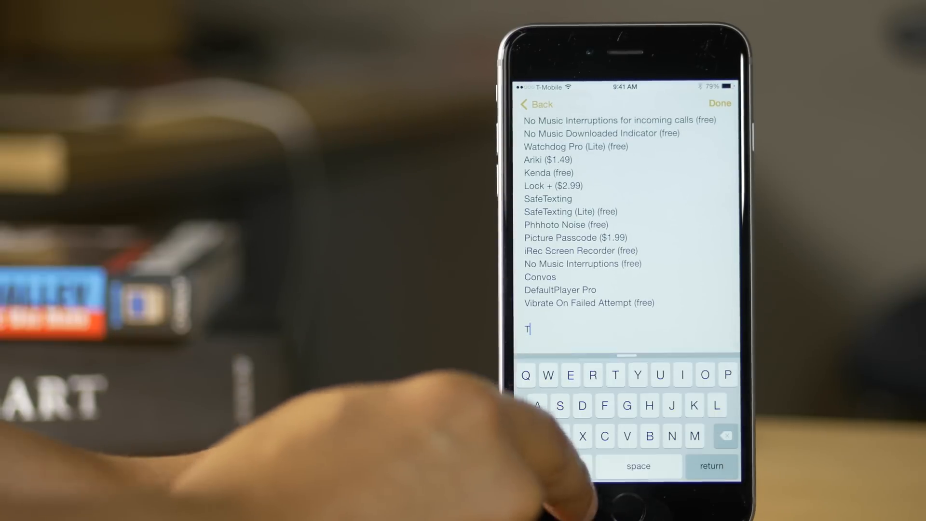
{"action": "left_click", "coordinate": [556, 467]}
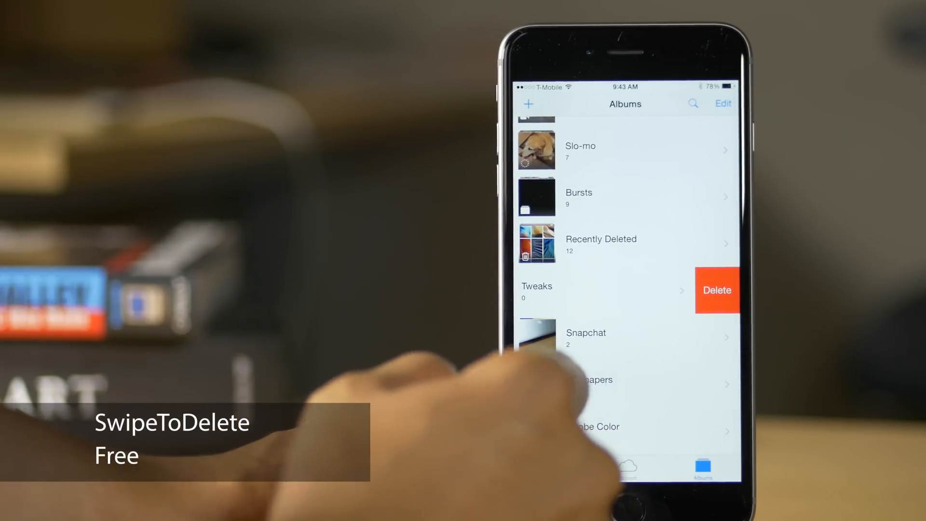
{"action": "left_click", "coordinate": [716, 290]}
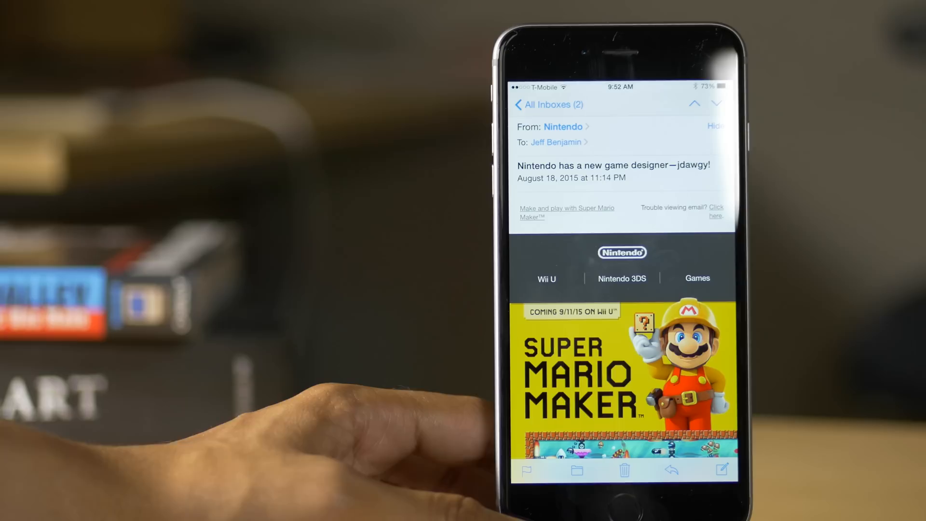
Step: Expand the floating Super Mario Maker page full screen in Browzix, then return Home
{"action": "scroll", "scroll_direction": "down", "scroll_amount": 3}
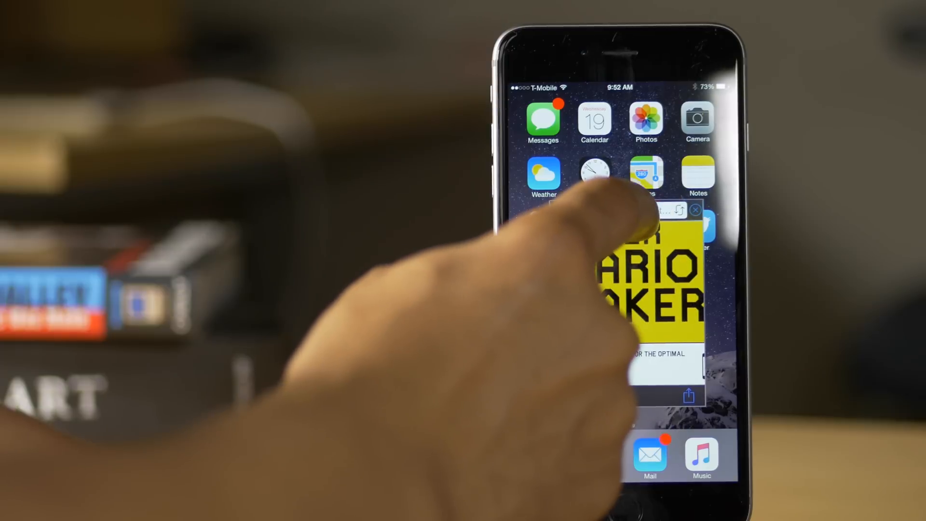
{"action": "left_click", "coordinate": [673, 278]}
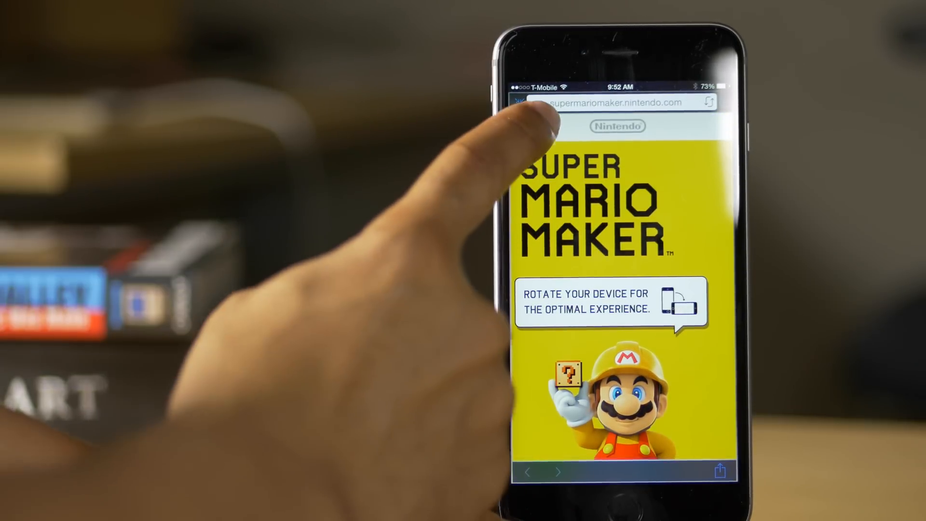
{"action": "left_click", "coordinate": [706, 127]}
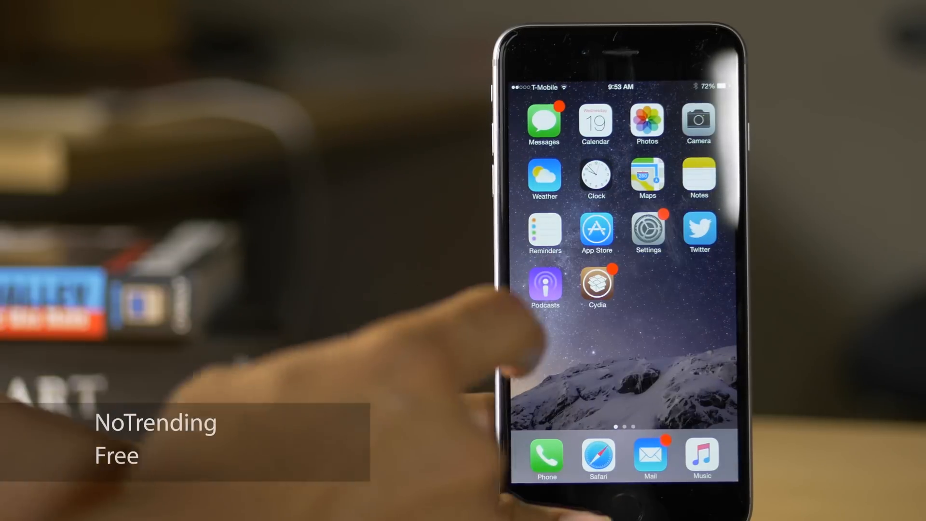
{"action": "left_click", "coordinate": [598, 287]}
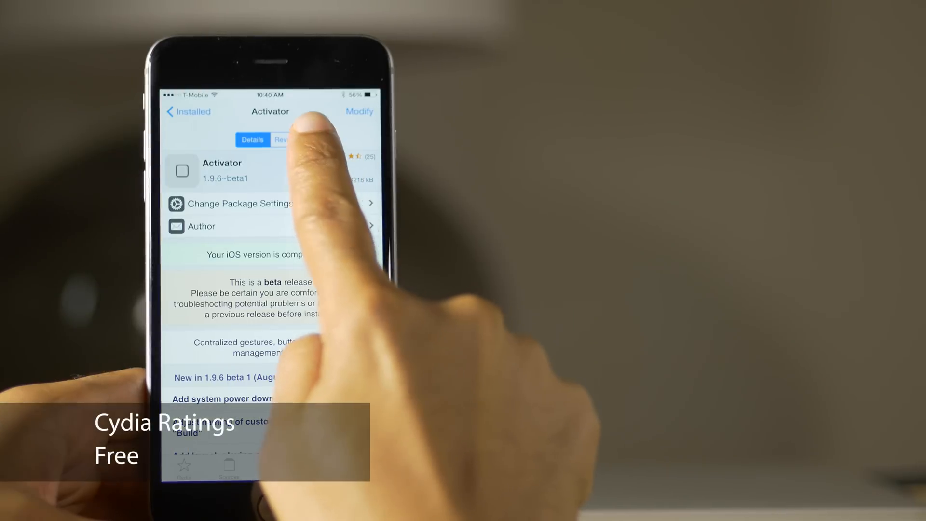
Step: Show the Reviews section with user ratings on Activator's Cydia package page
{"action": "left_click", "coordinate": [288, 139]}
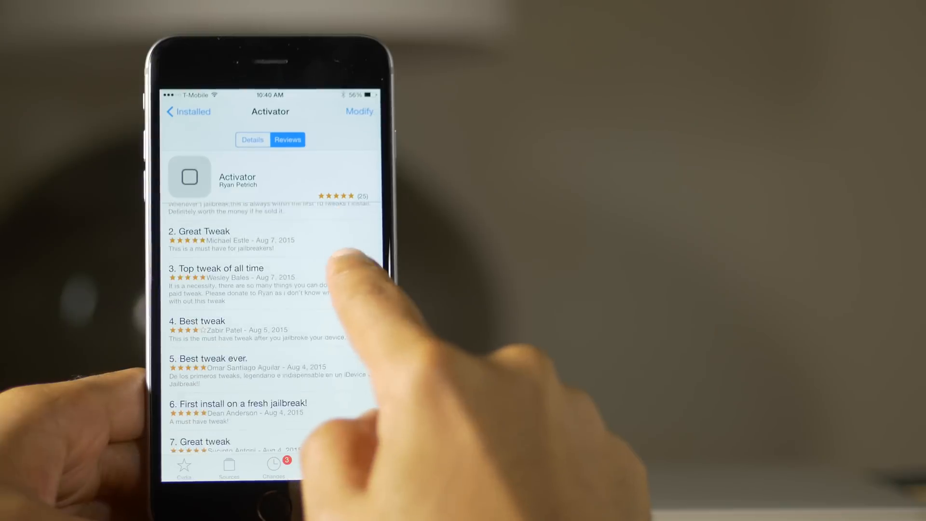
{"action": "scroll", "scroll_direction": "down", "scroll_amount": 3}
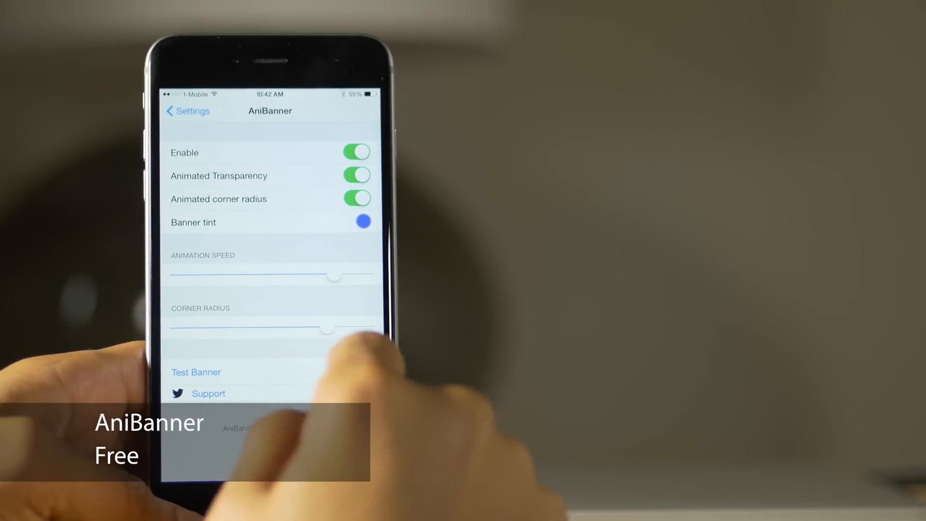
Step: Drag the AniBanner Corner Radius slider to a larger value
{"action": "left_click_drag", "start_coordinate": [331, 329], "coordinate": [360, 329]}
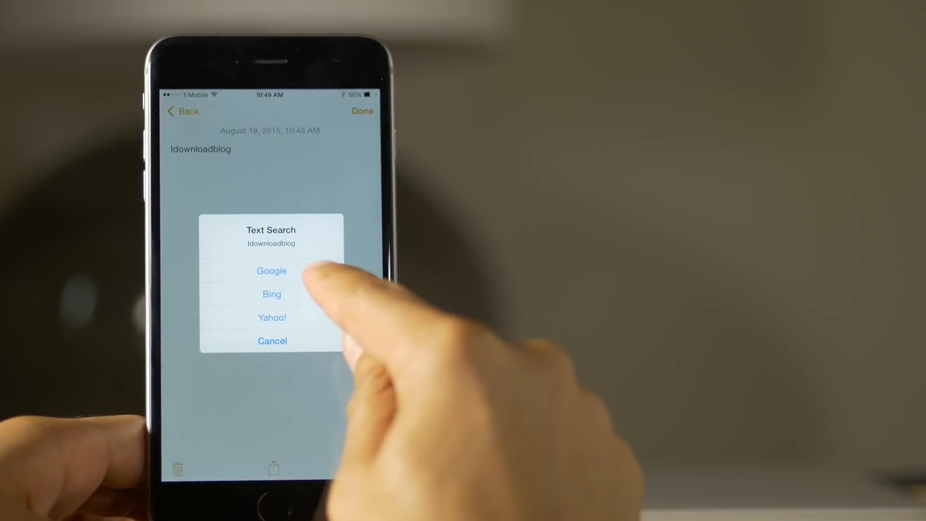
Step: Choose Google from the Text Search prompt for 'Idownloadblog'
{"action": "left_click", "coordinate": [271, 270]}
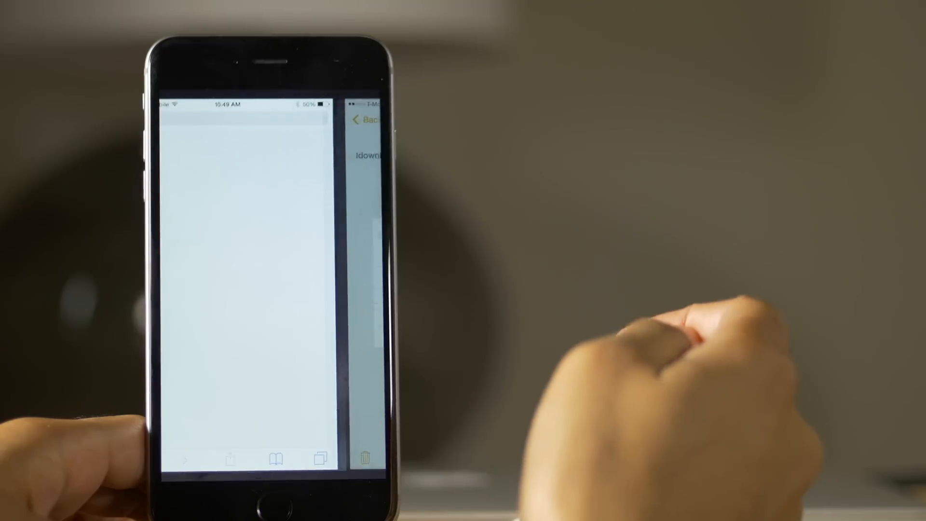